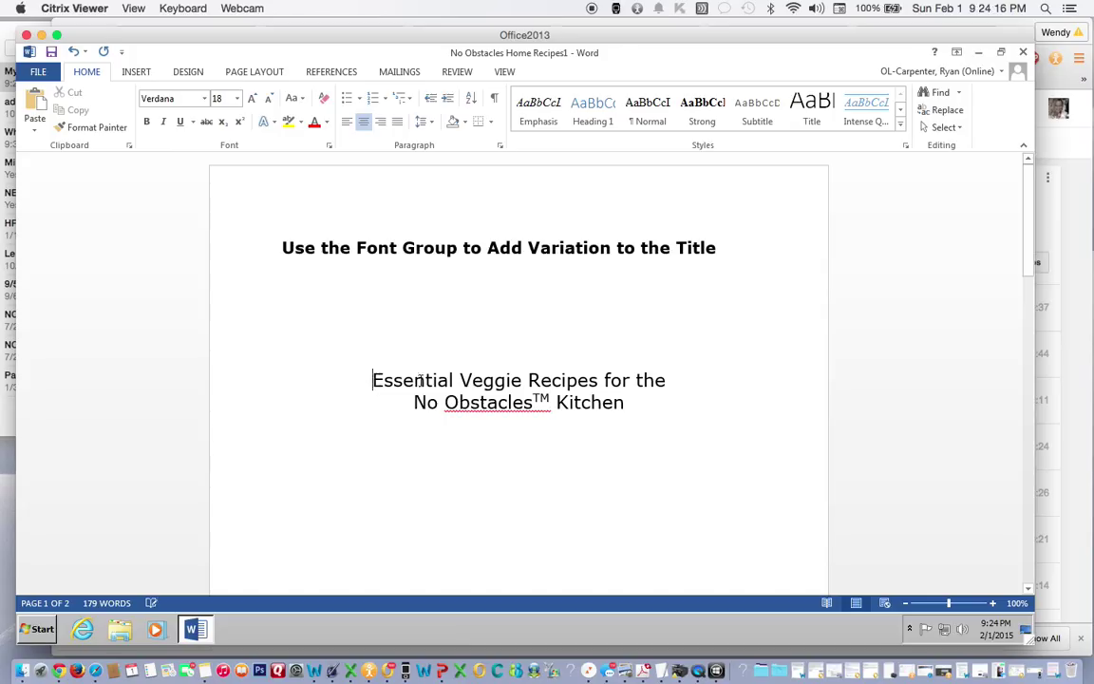
Select both lines of the title 'Essential Veggie Recipes for the No Obstacles Kitchen'.
left_click_drag(371, 378, 624, 402)
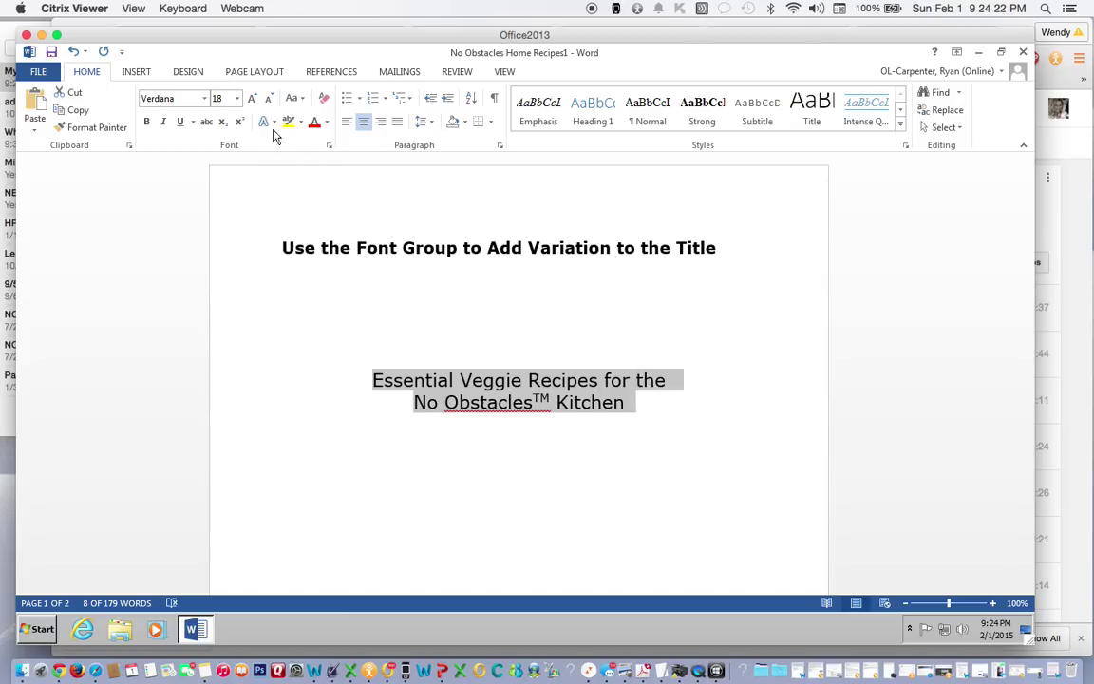
mouse_move(264, 122)
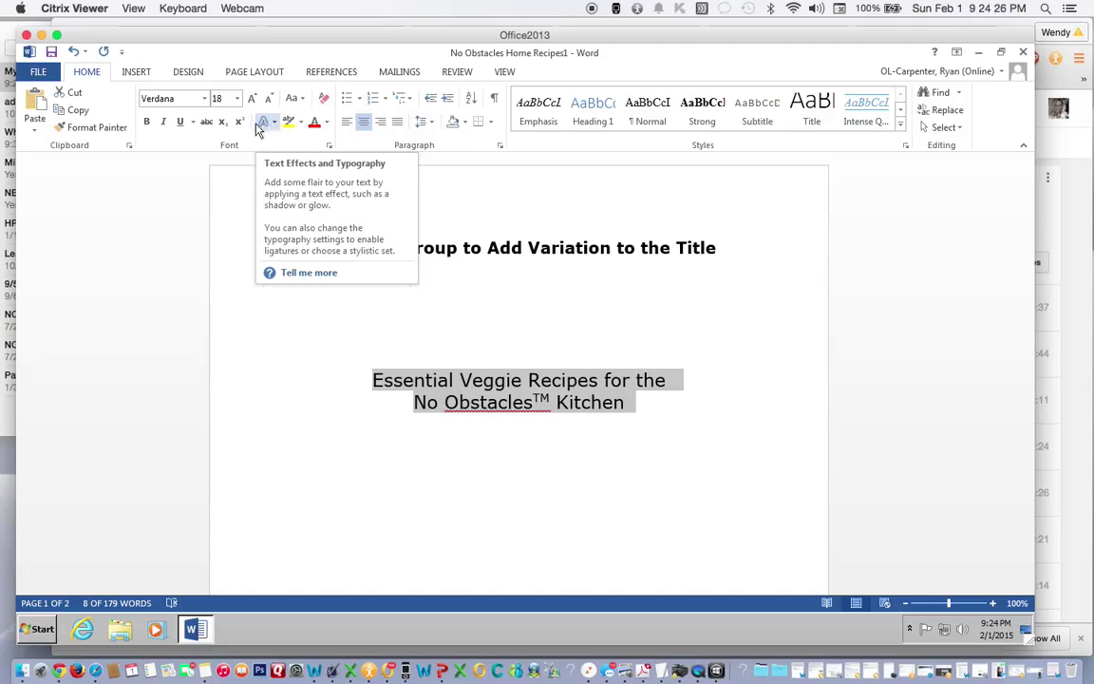
Apply the 'Tight Reflection, touching' text effect to the title.
left_click(264, 121)
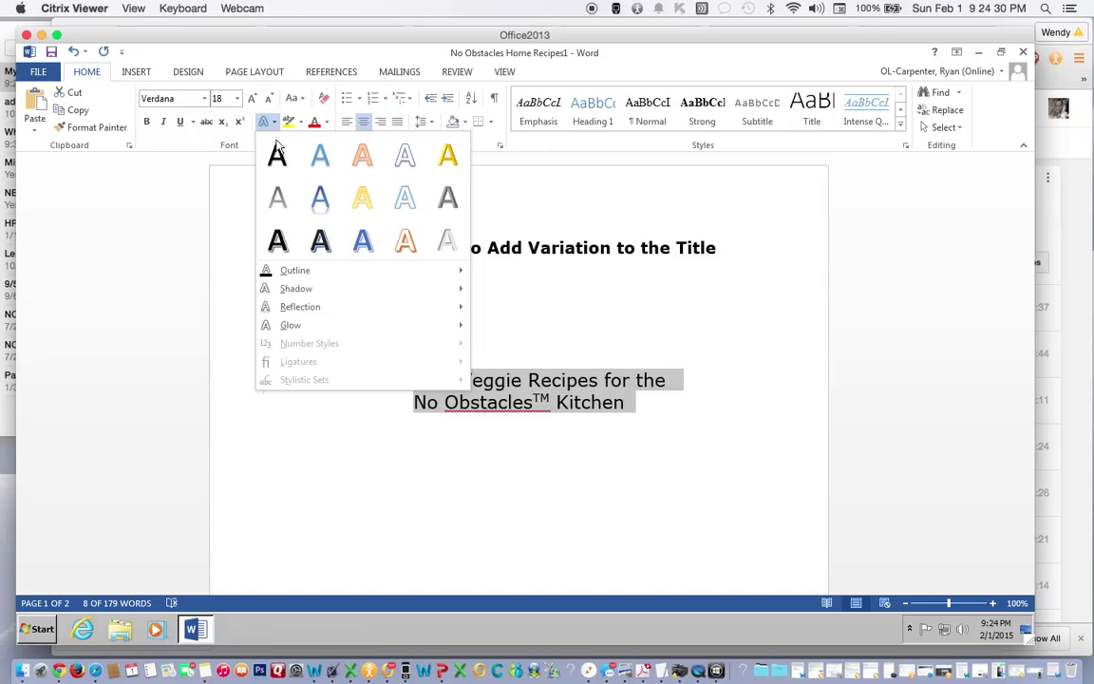
mouse_move(306, 306)
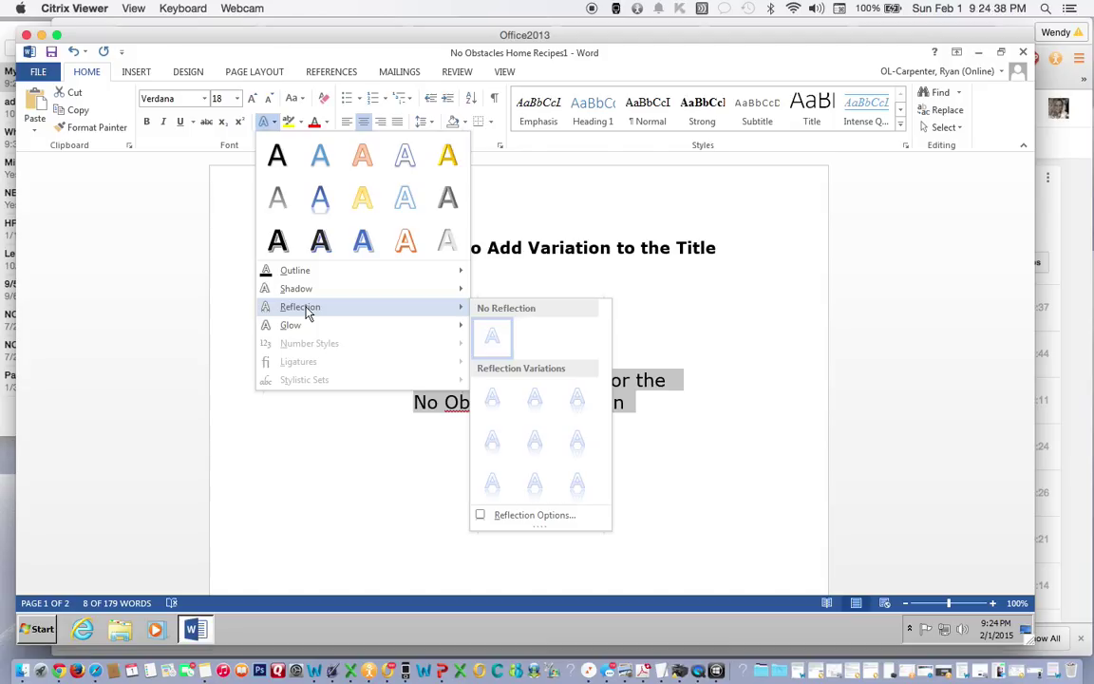
mouse_move(330, 315)
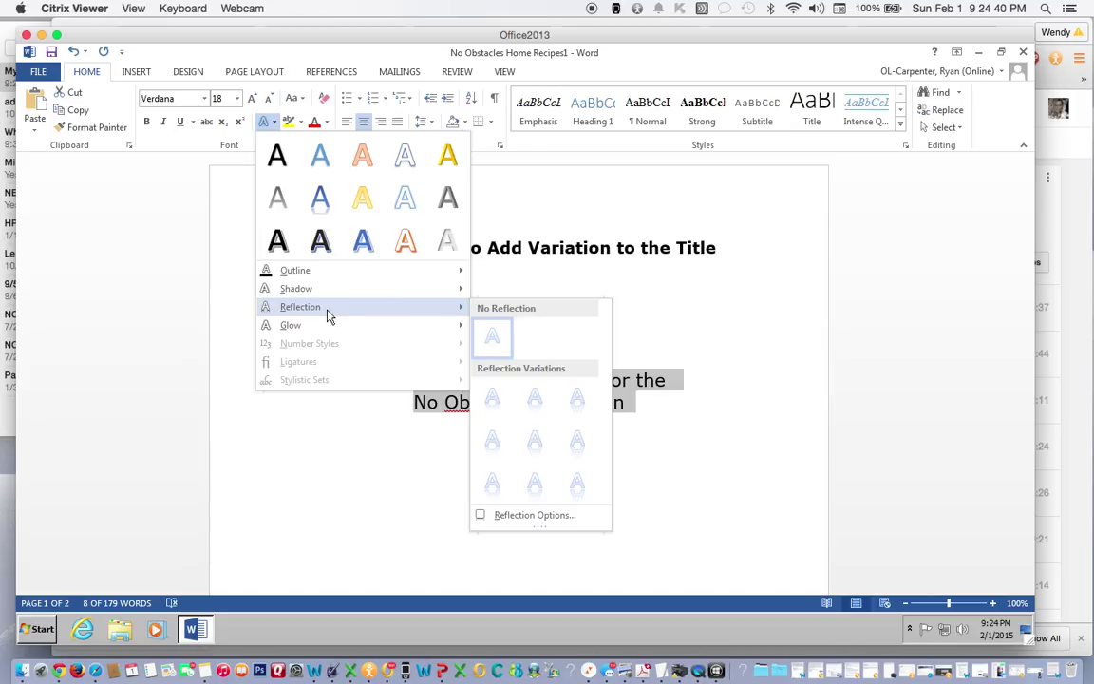
mouse_move(492, 398)
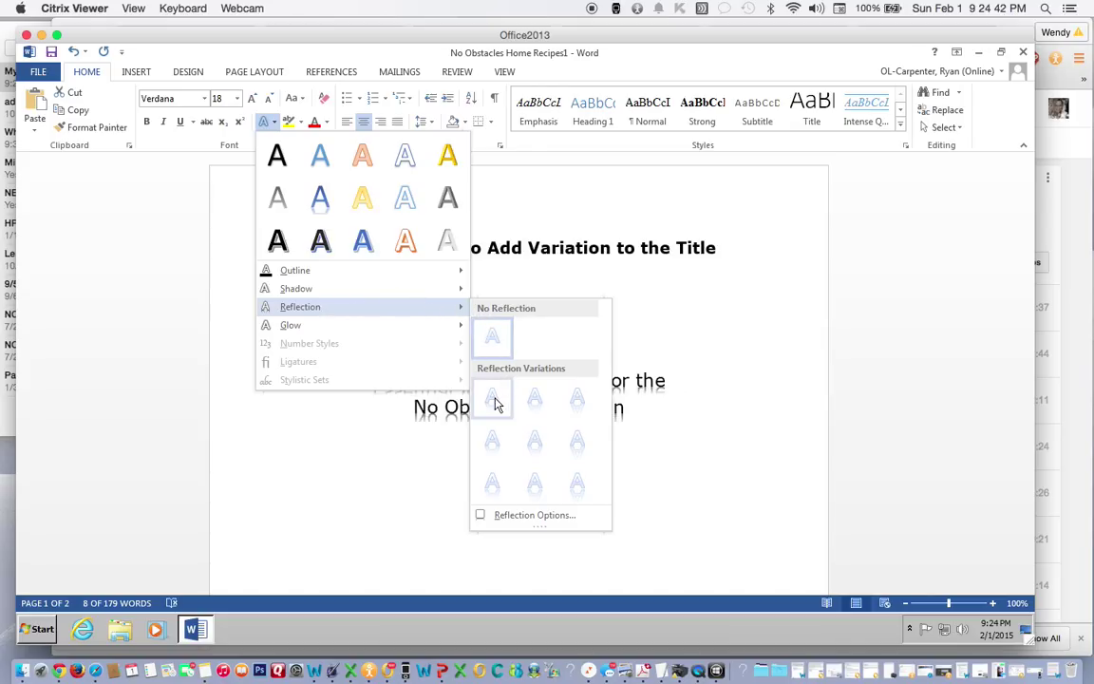
mouse_move(492, 398)
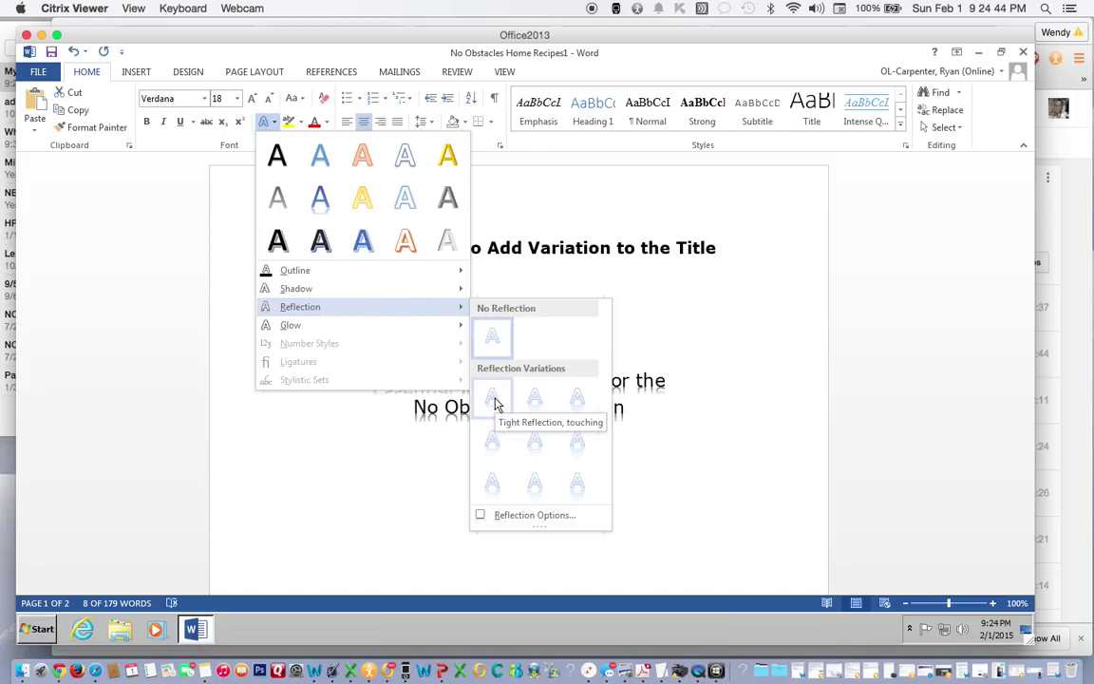
mouse_move(534, 398)
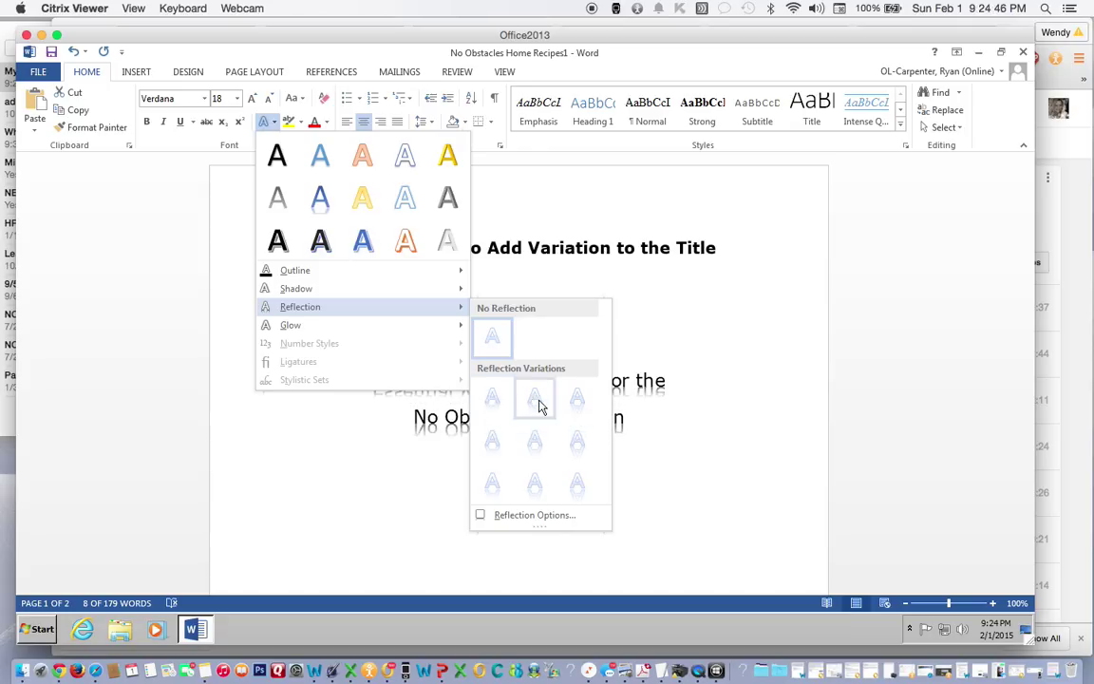
mouse_move(523, 404)
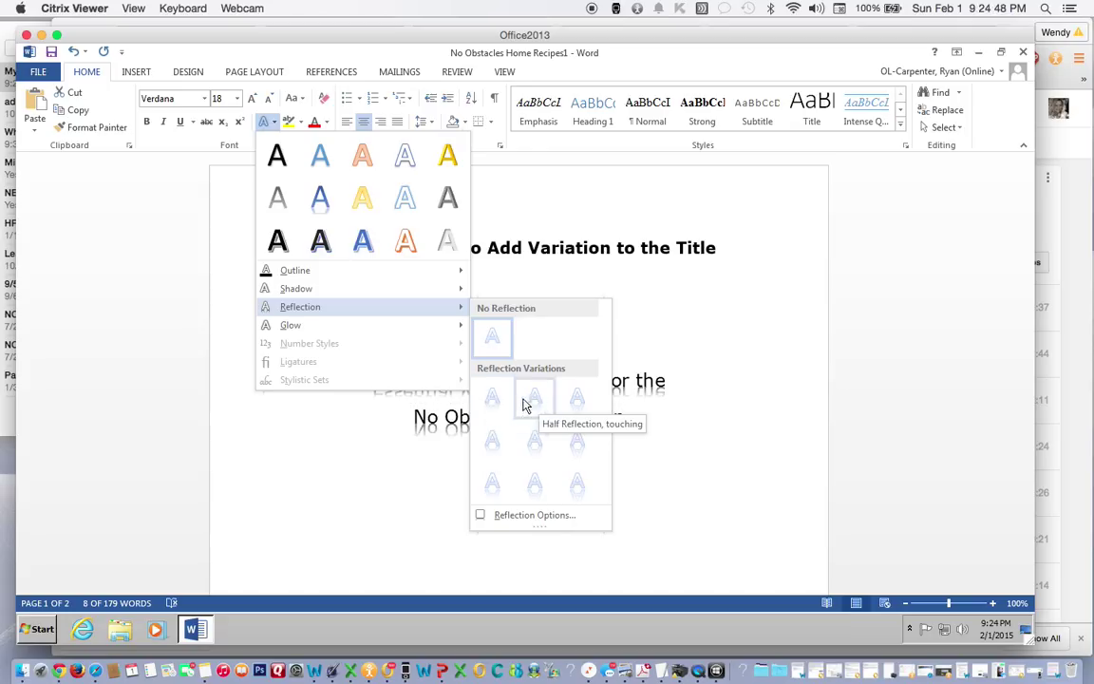
mouse_move(492, 399)
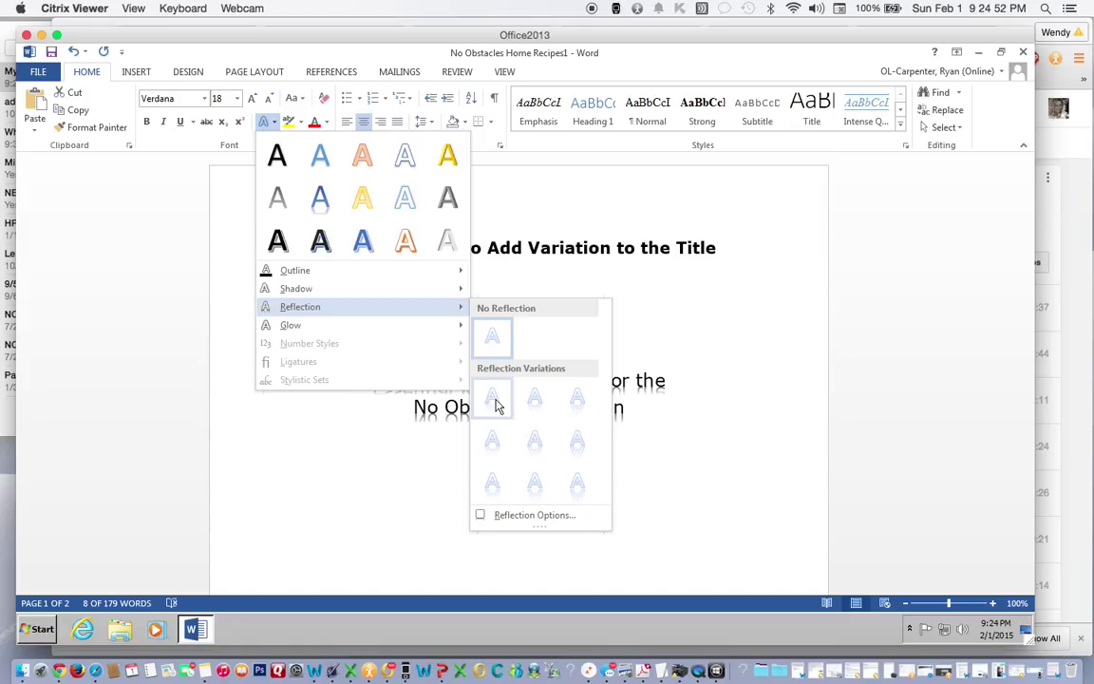
left_click(491, 397)
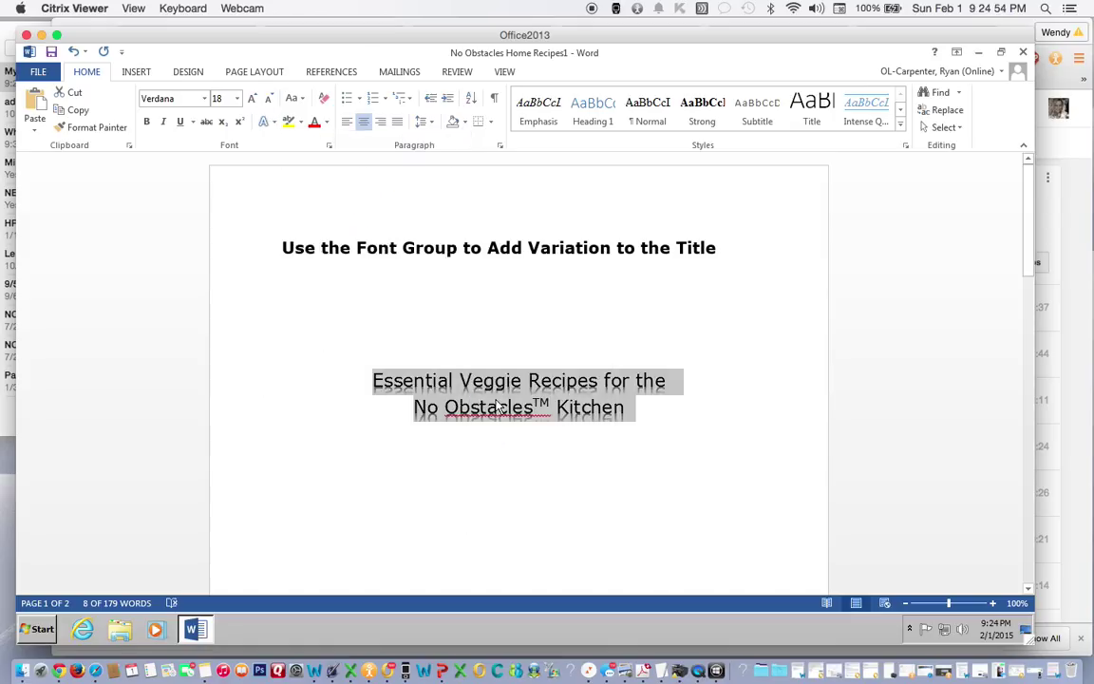
mouse_move(386, 291)
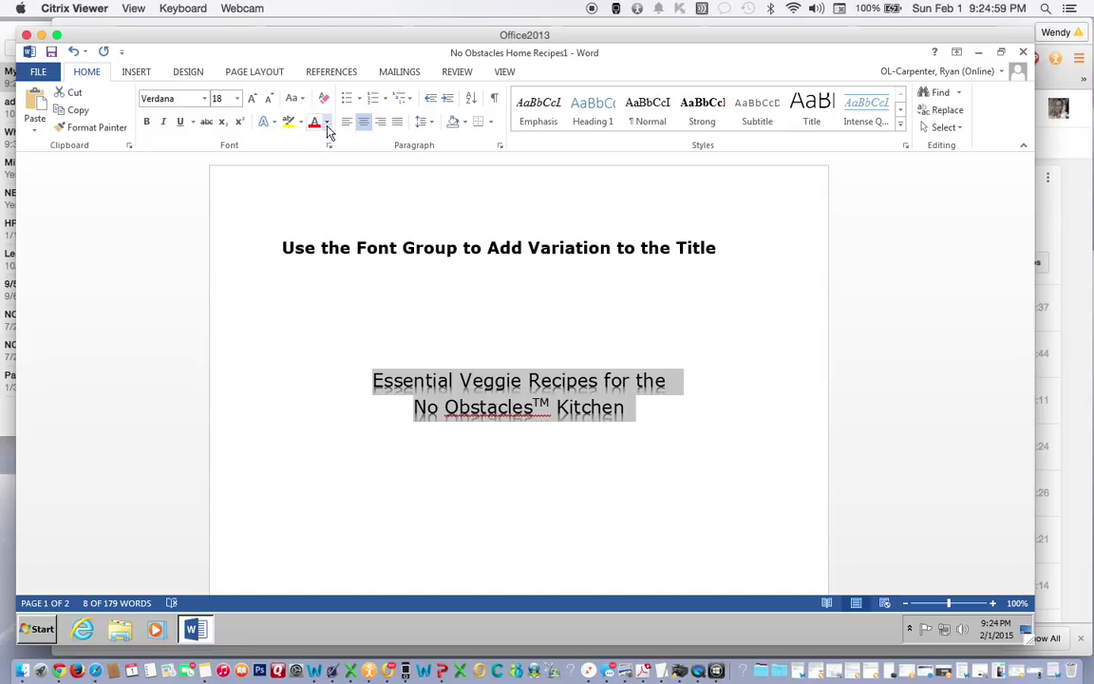
mouse_move(315, 122)
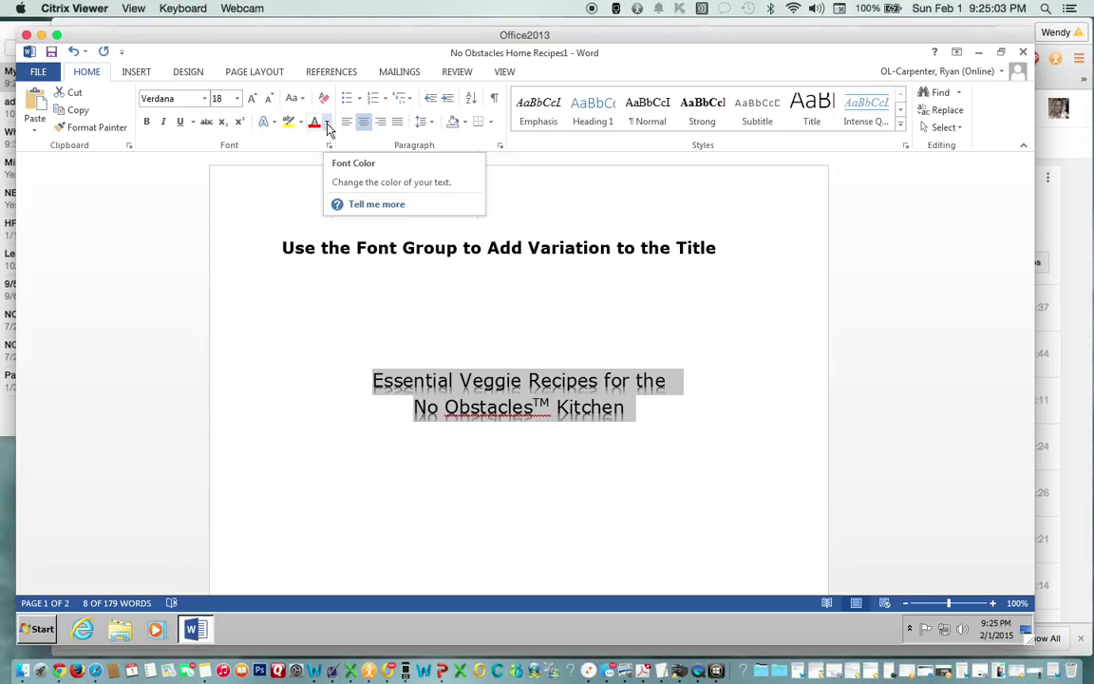
Set the title's font color to Green from Standard Colors.
left_click(328, 122)
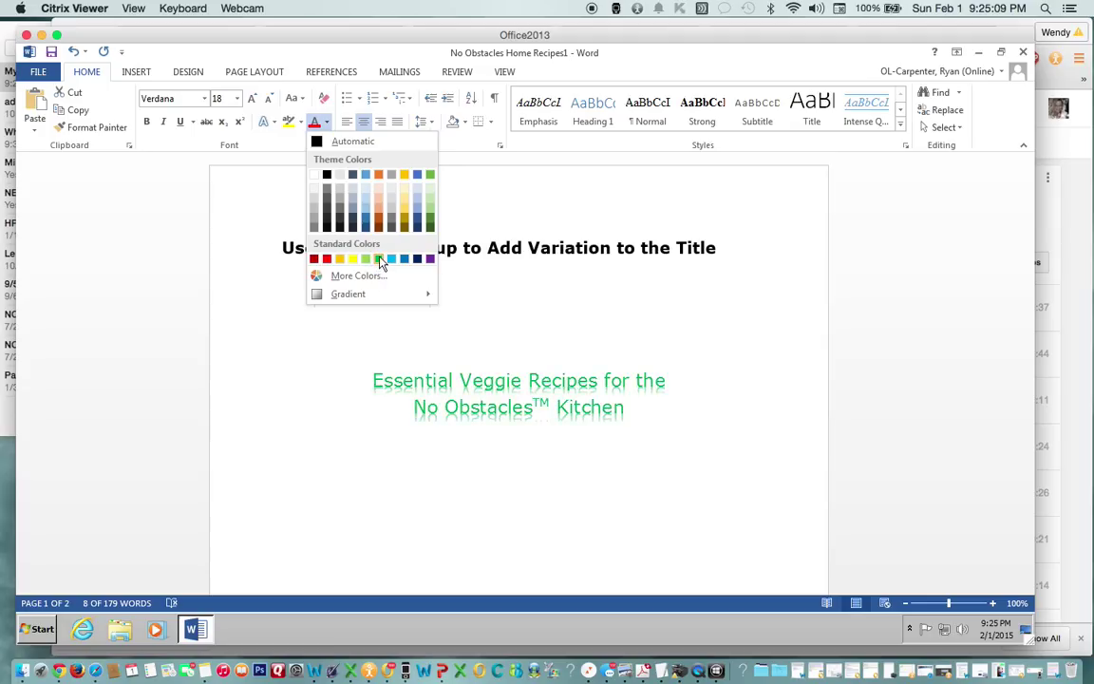
left_click(379, 257)
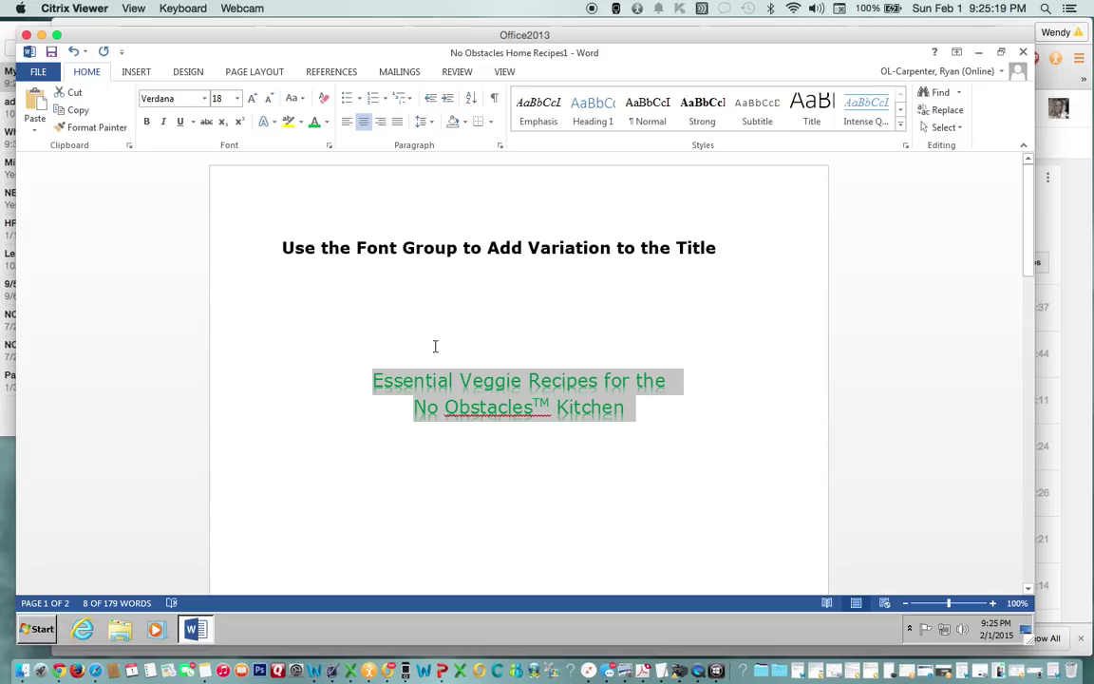
mouse_move(430, 335)
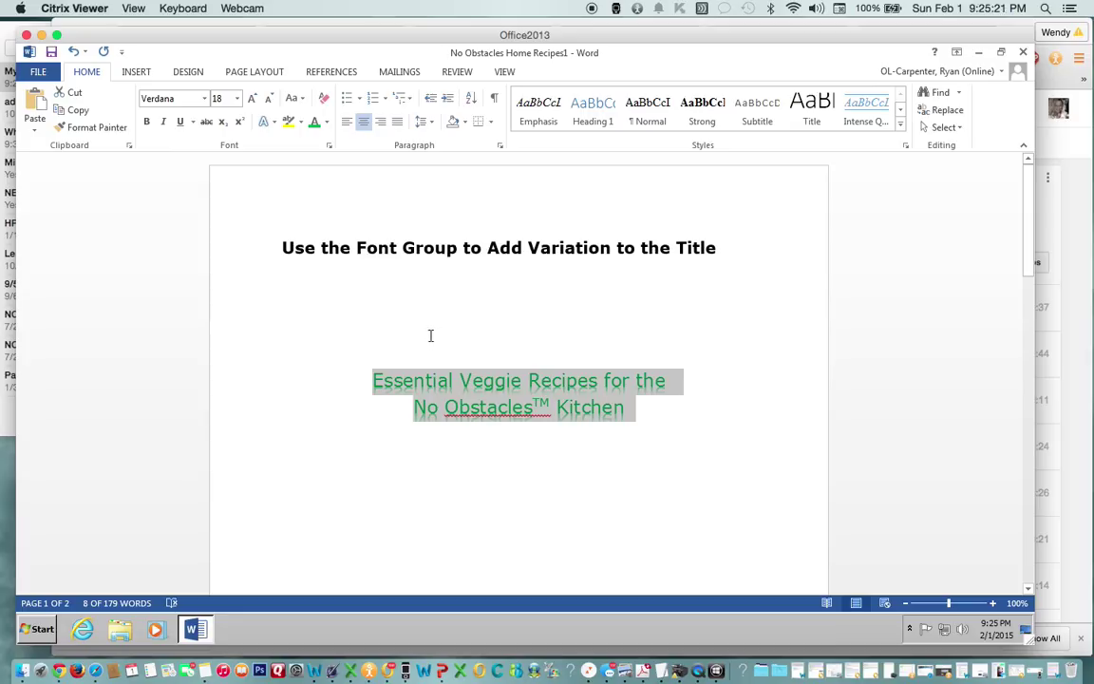